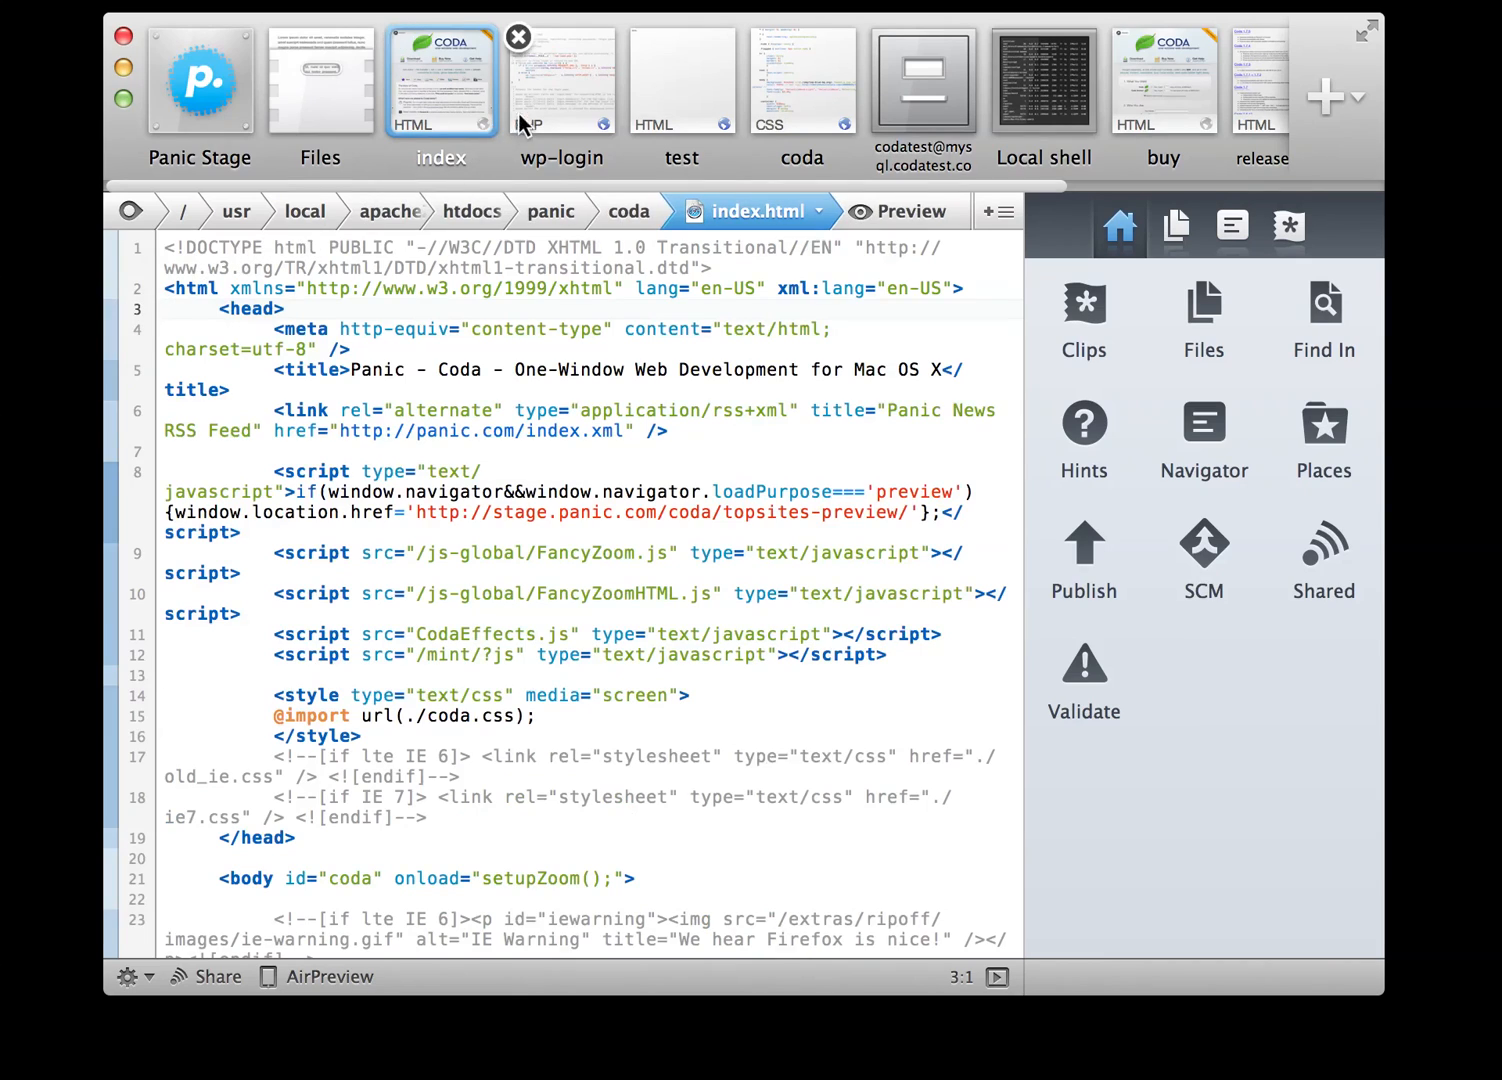
# - In wp-login.php, set login_header arguments to 1, 2, 3 and add function smarter_indentation()
pyautogui.click(560, 80)
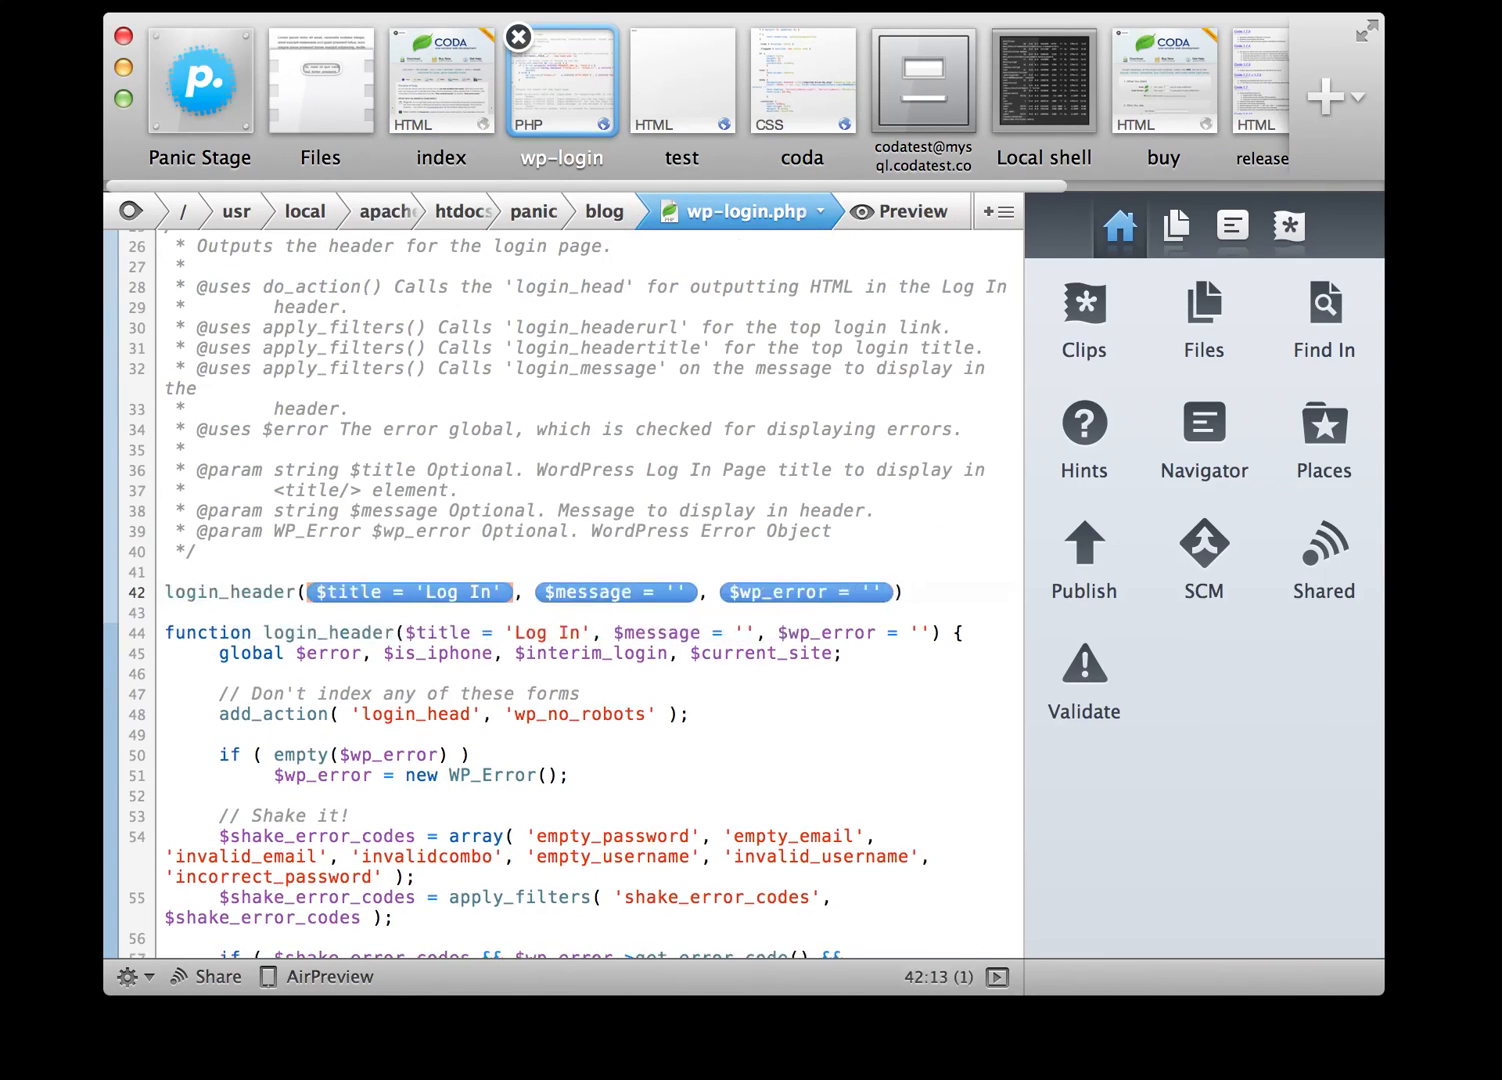
pyautogui.write('1, 2, 3);')
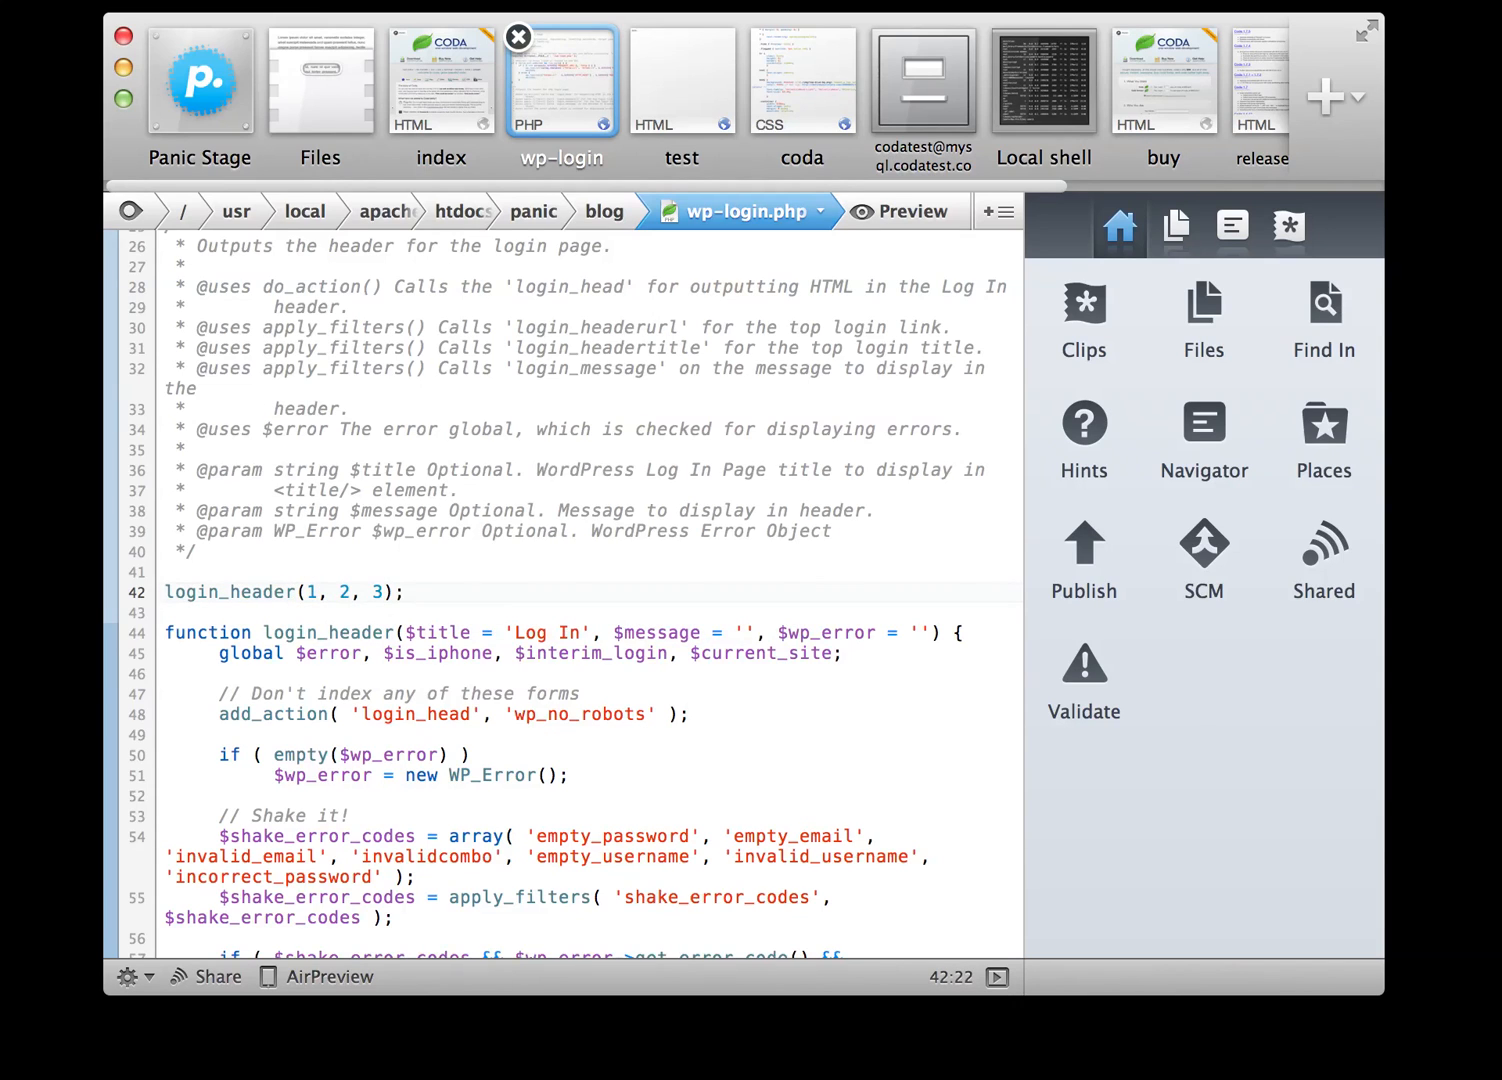
pyautogui.write('function sm')
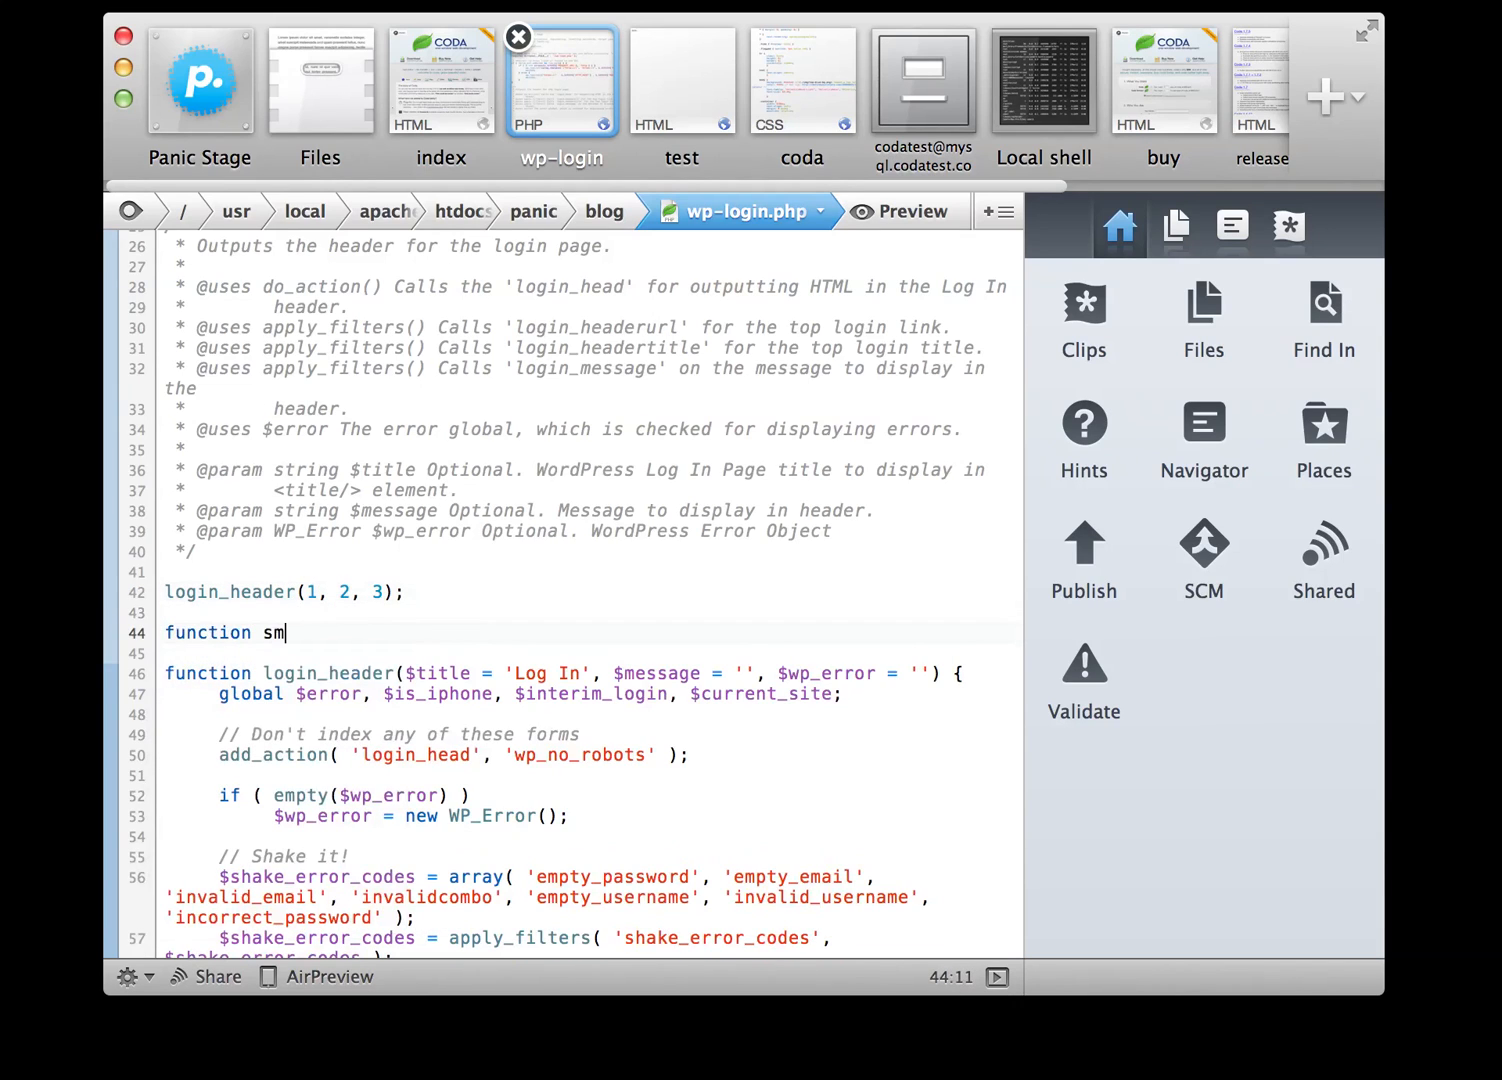
pyautogui.write('arter_indentation() {')
pyautogui.write('hooray!;')
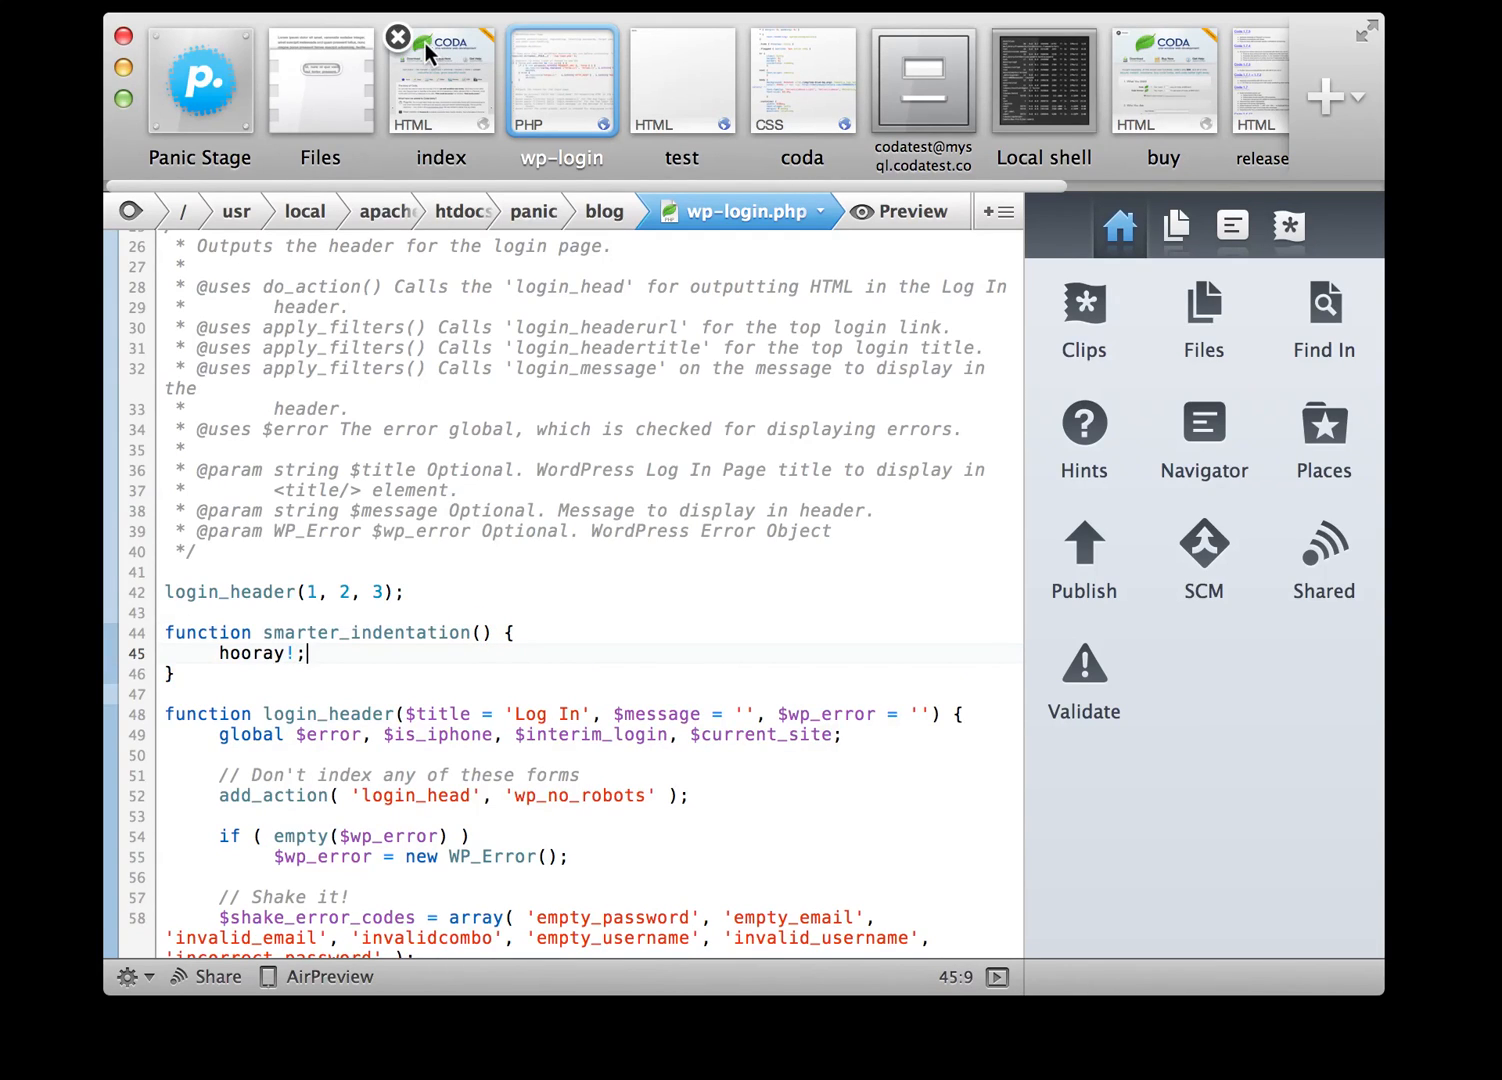
# - Switch the editor back to the index.html page
pyautogui.click(442, 78)
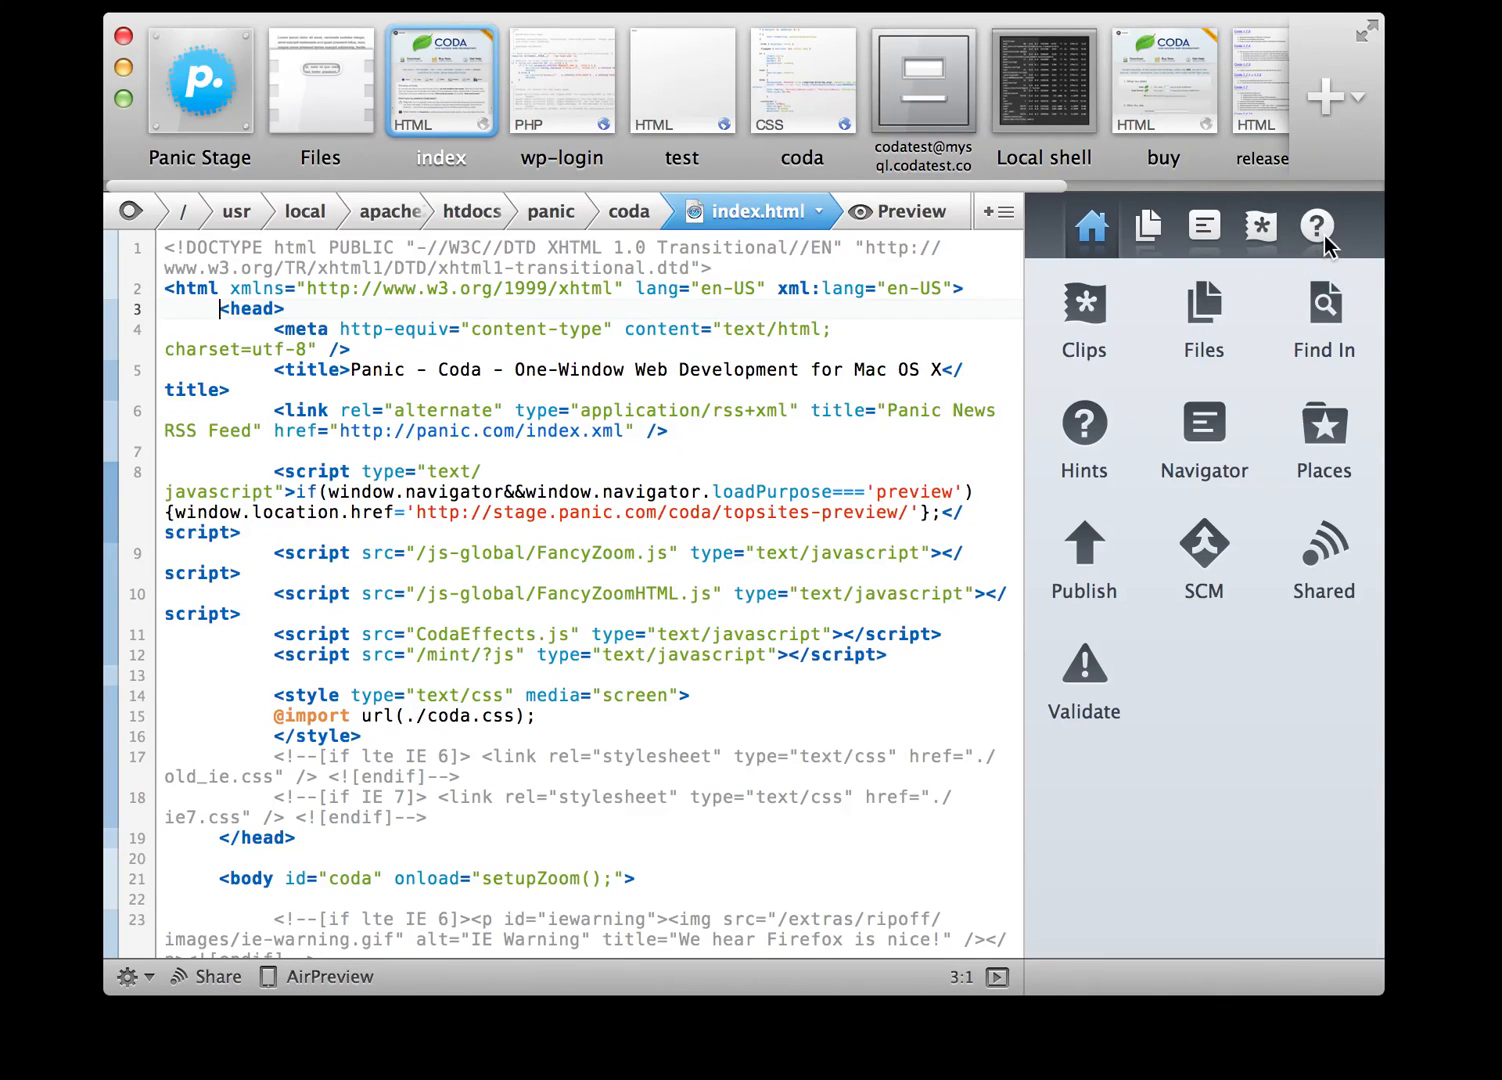
# - Show the Hints sidebar's documentation for the meta tag, then return to its Home overview
pyautogui.click(1316, 224)
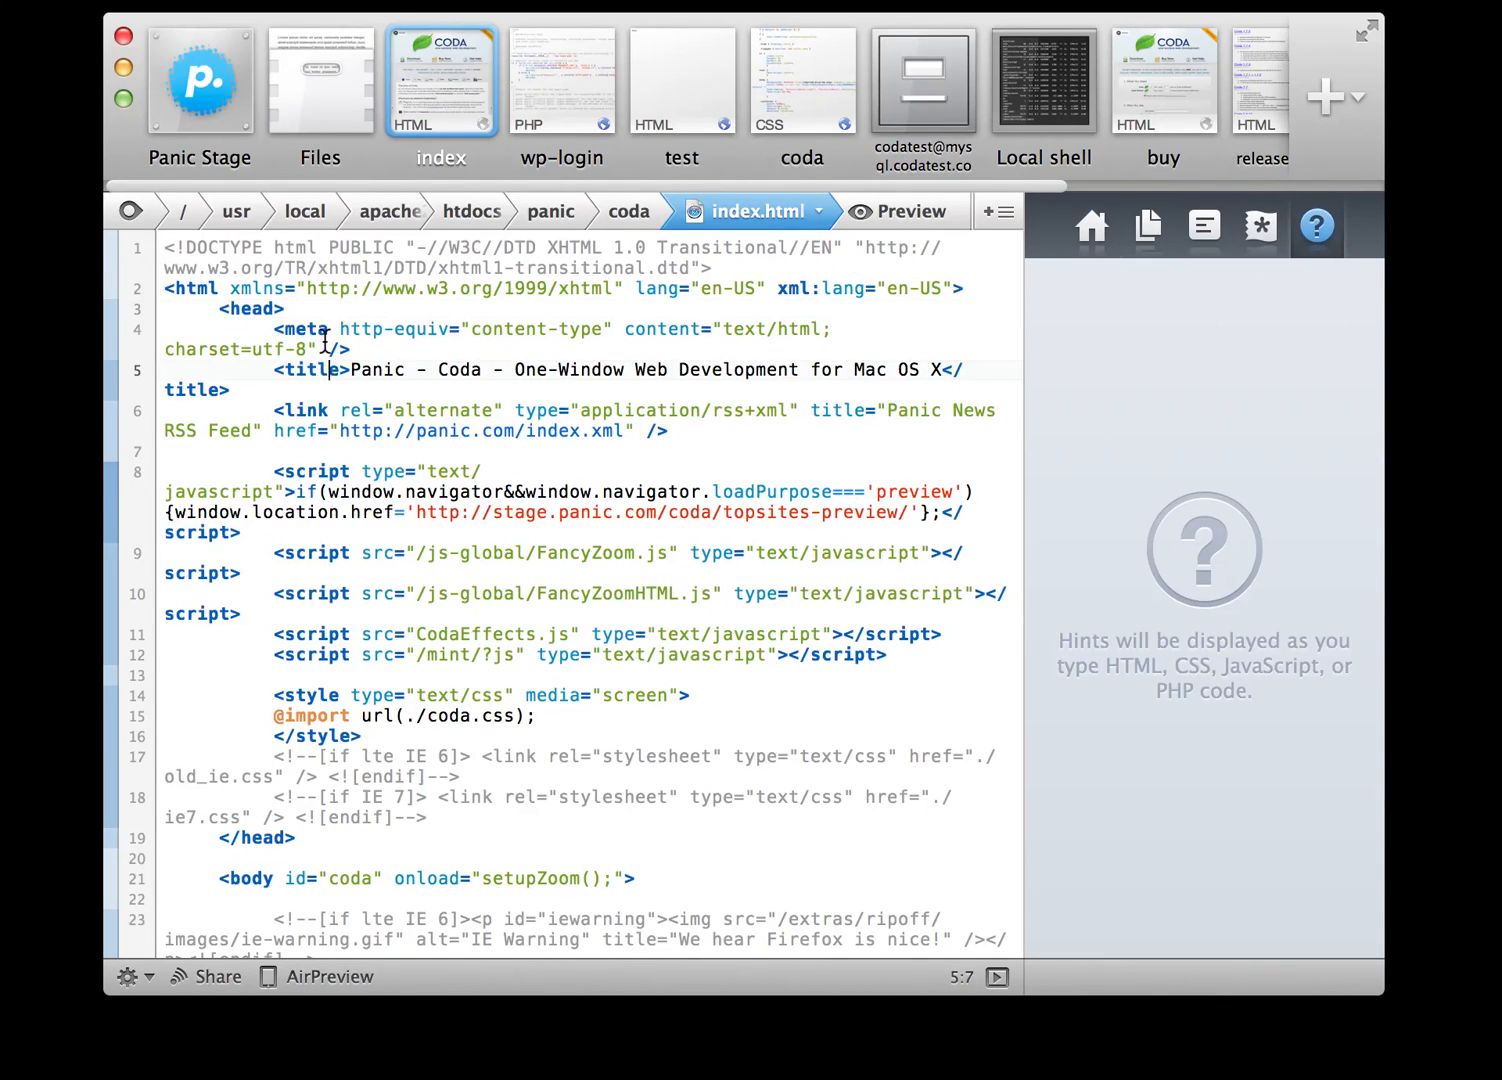
pyautogui.click(304, 328)
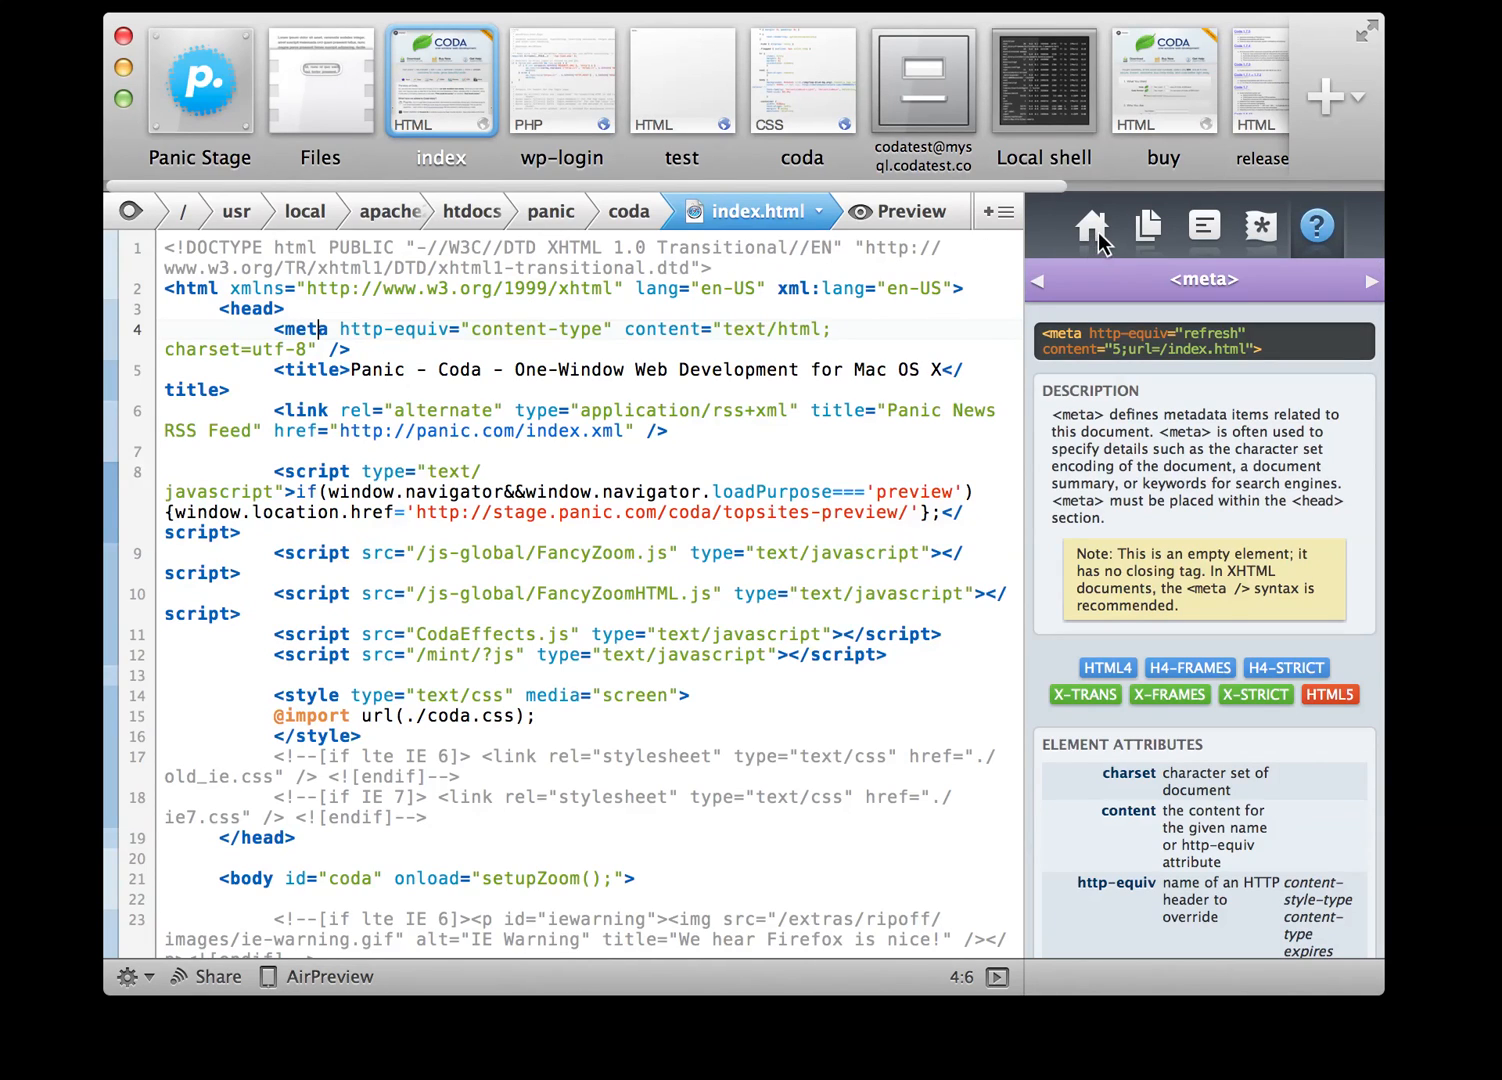
pyautogui.click(628, 212)
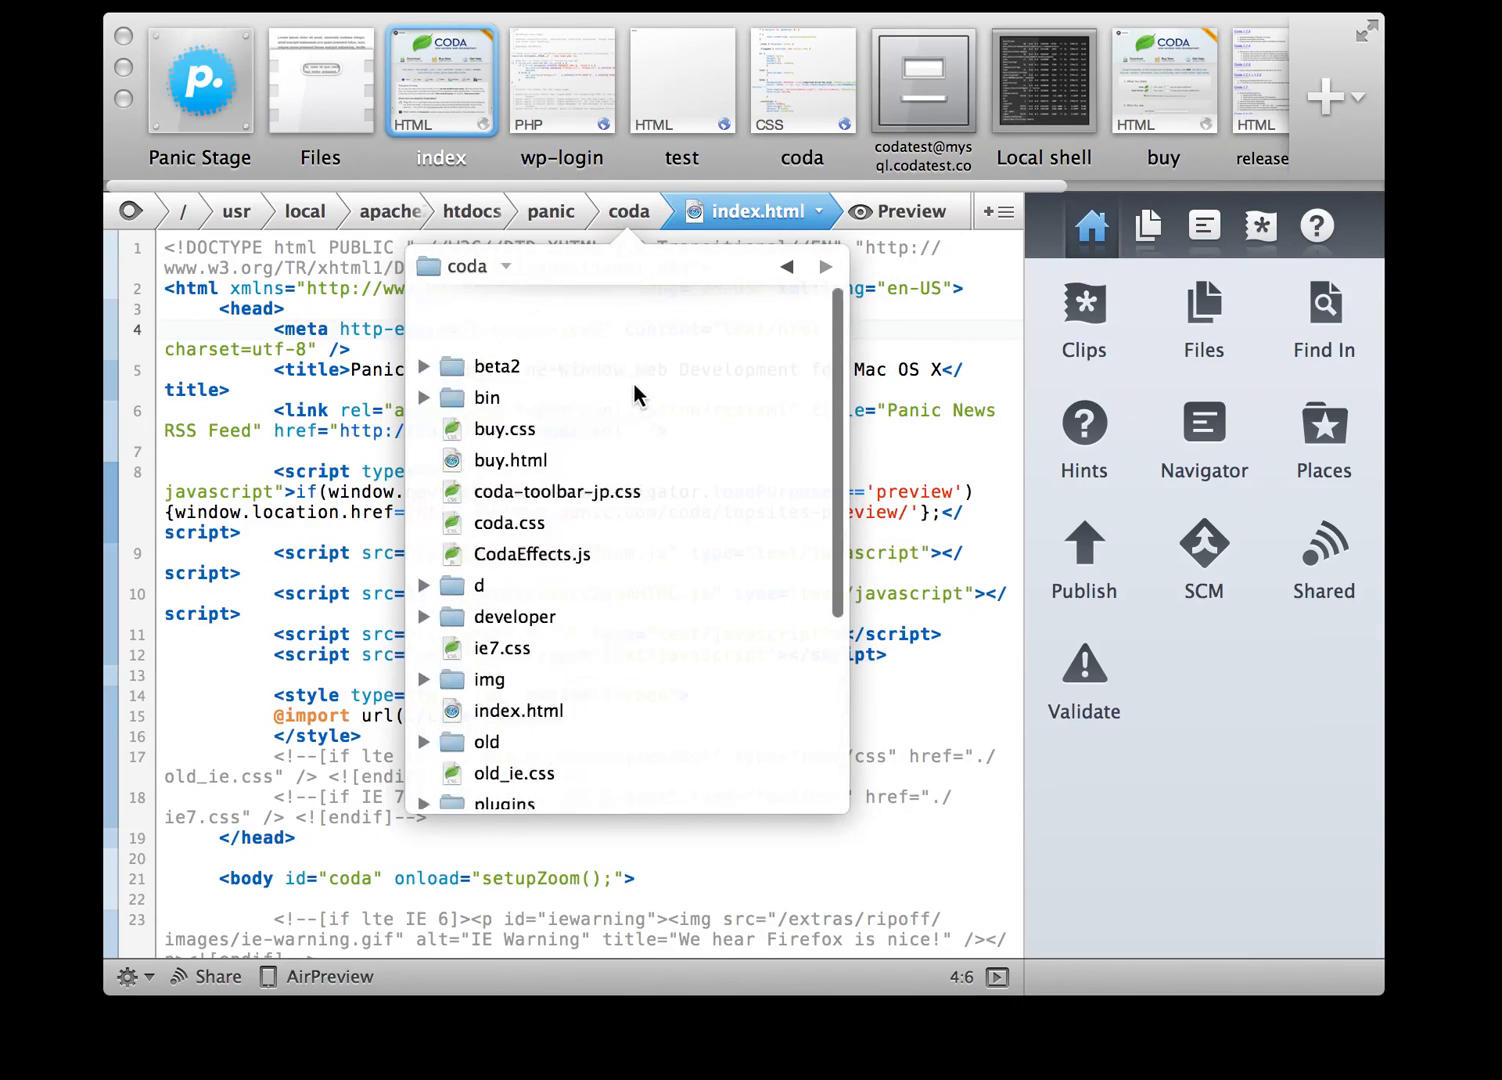
# - Switch to the test.html page reading Hello. with the clips library shown
pyautogui.scroll(-3)
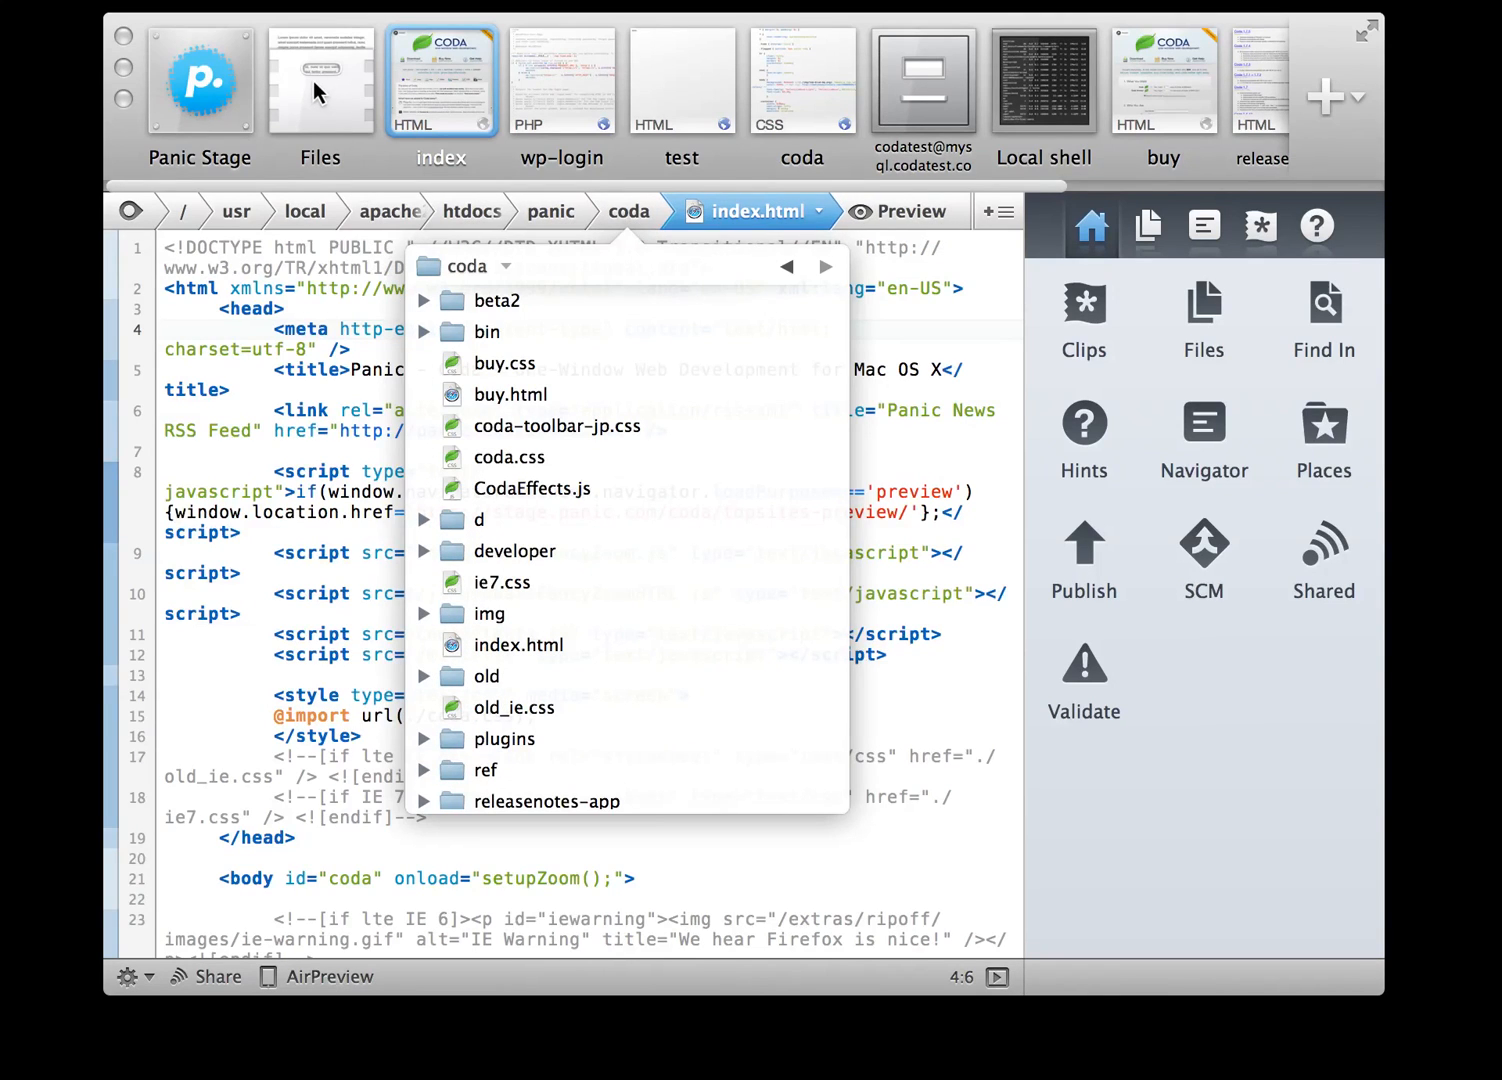
pyautogui.click(680, 80)
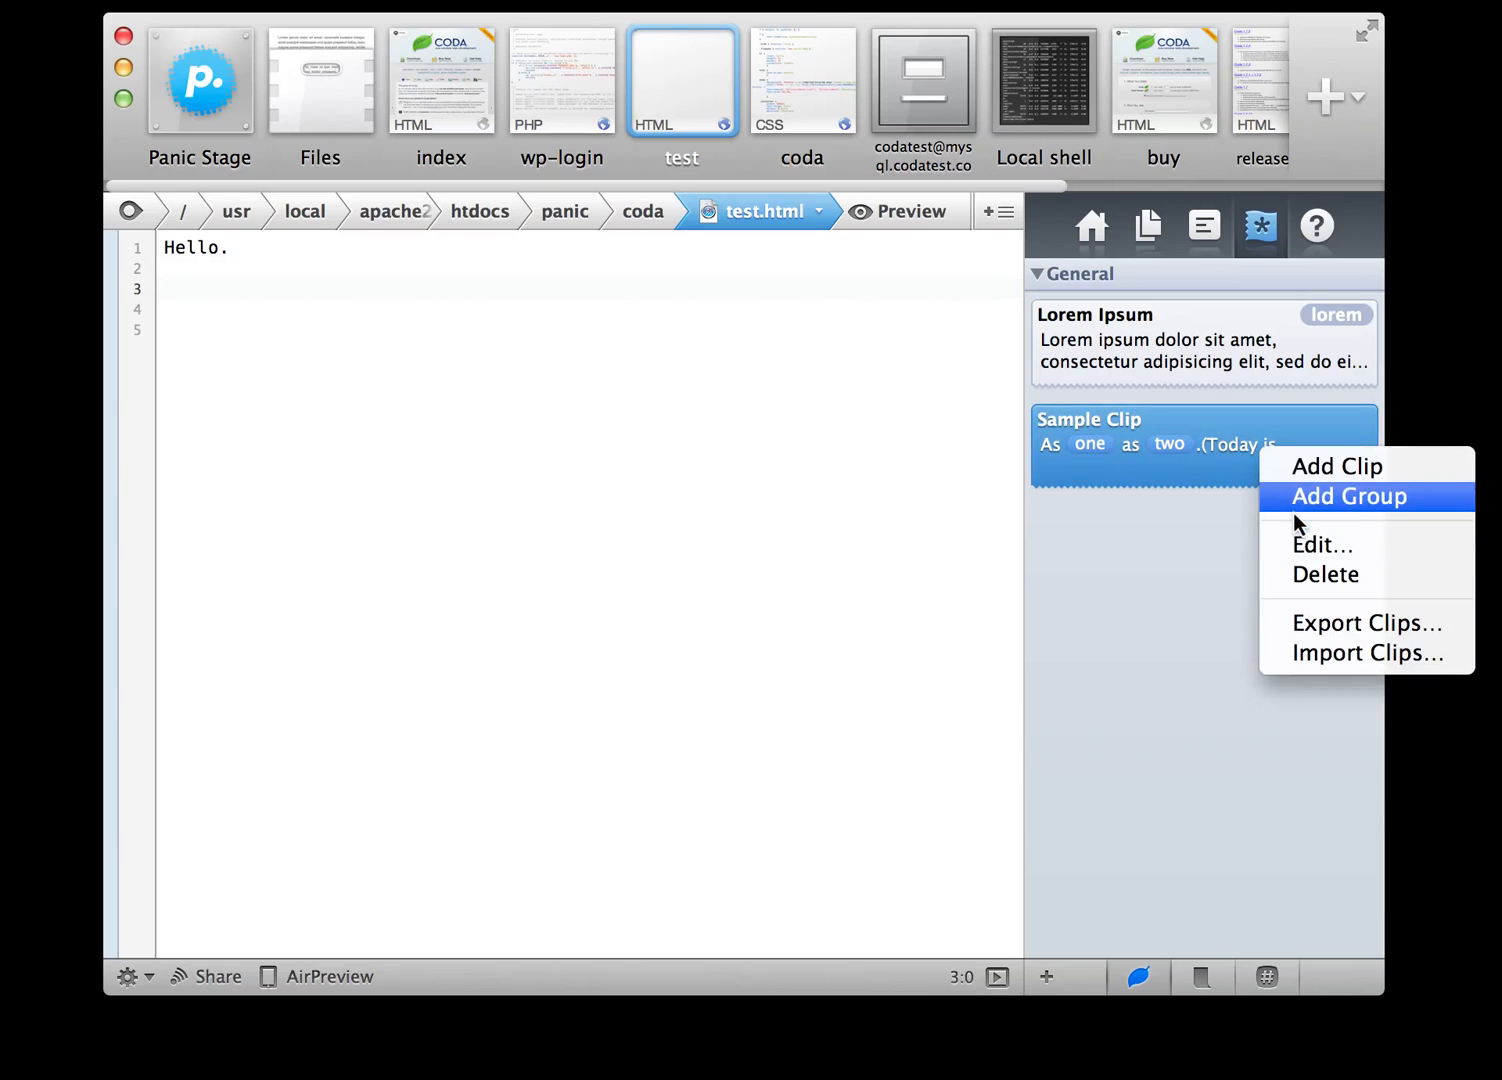
# - Edit Sample Clip in the clips library to assign it a keyboard shortcut
pyautogui.click(1322, 544)
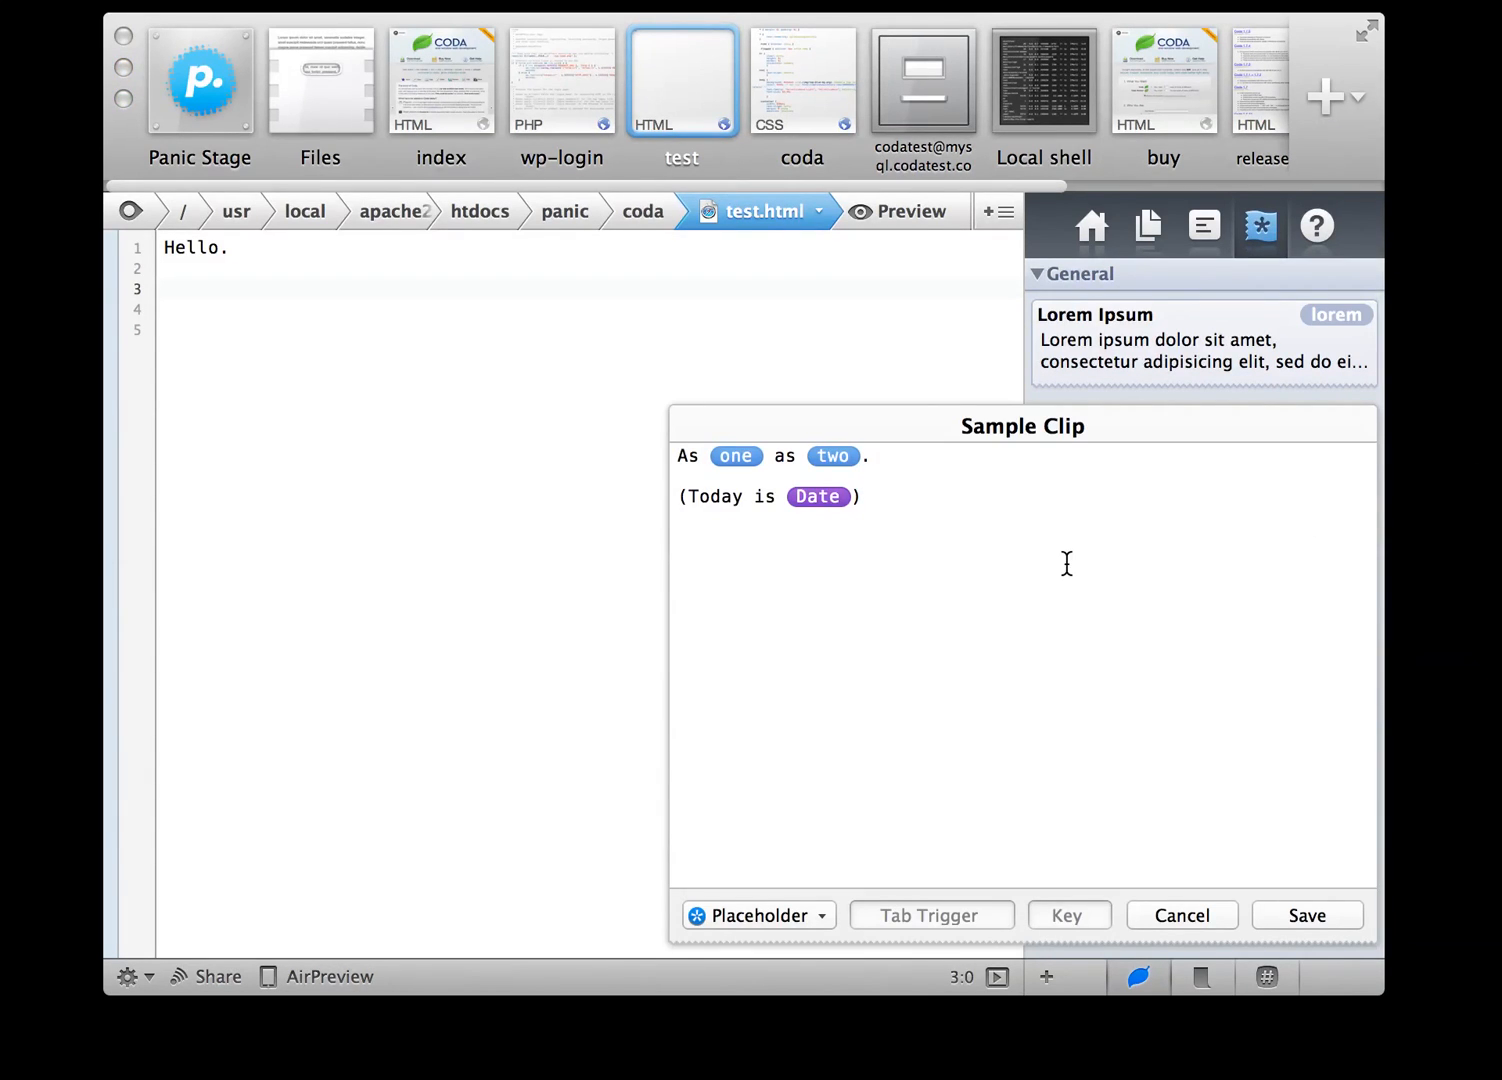
pyautogui.click(1068, 916)
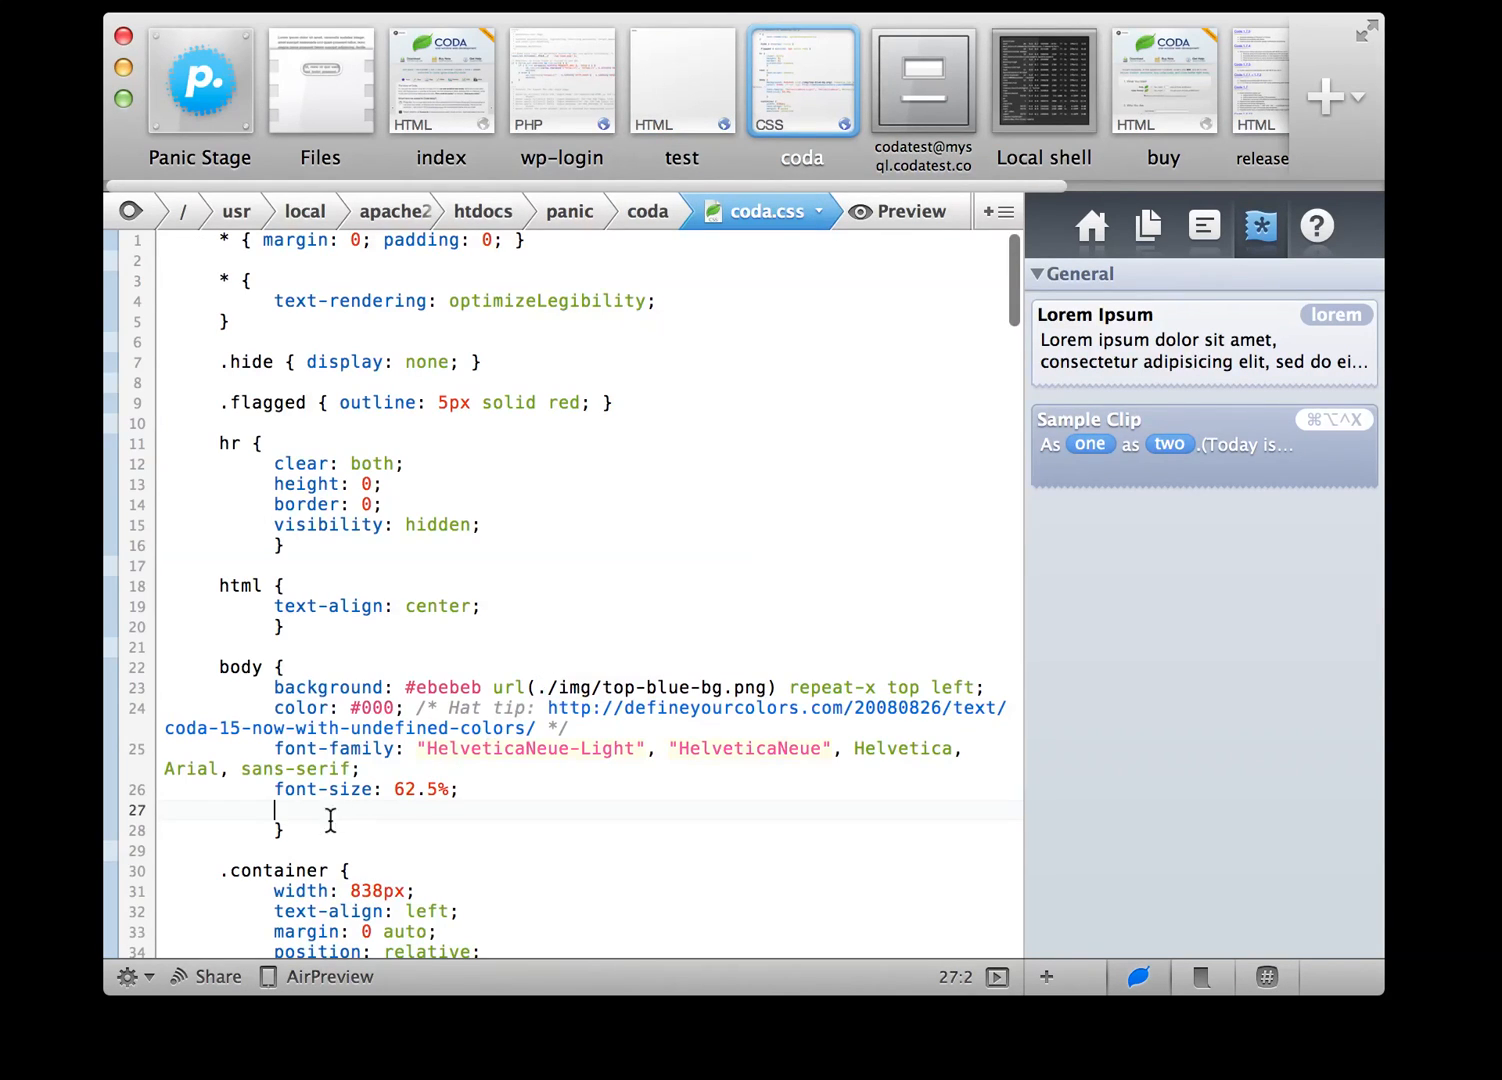
# - Give the body rule a red-to-white linear-gradient background, then show the codatest database tab
pyautogui.write('ba')
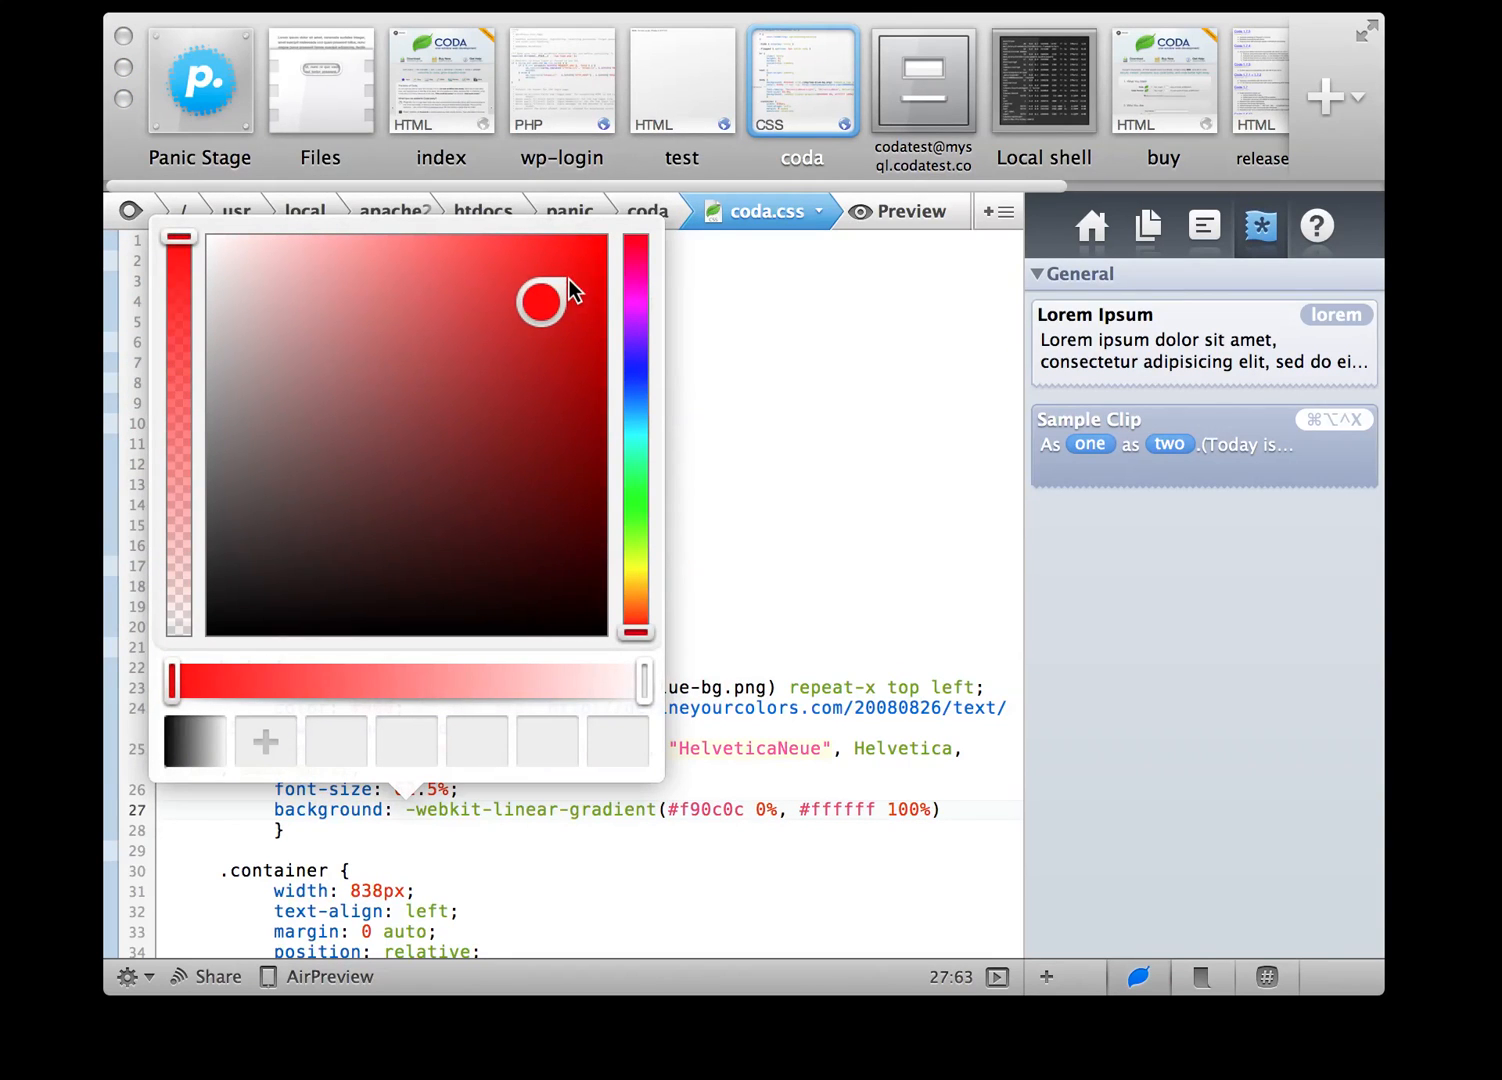
pyautogui.click(950, 808)
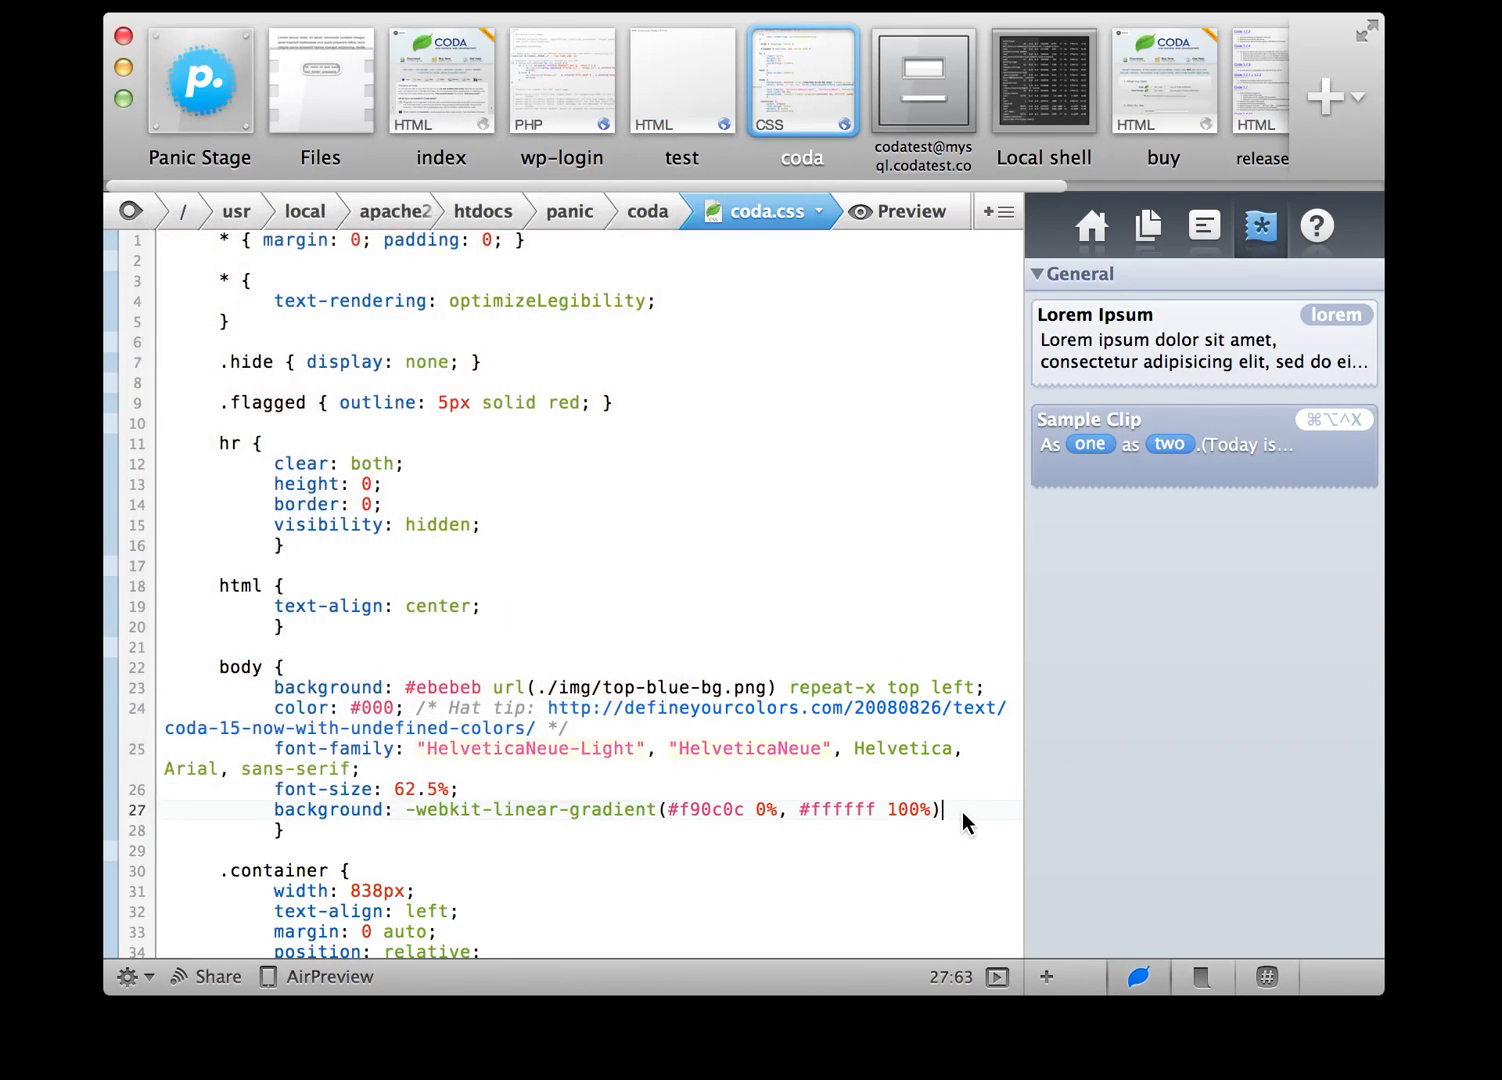
pyautogui.click(922, 80)
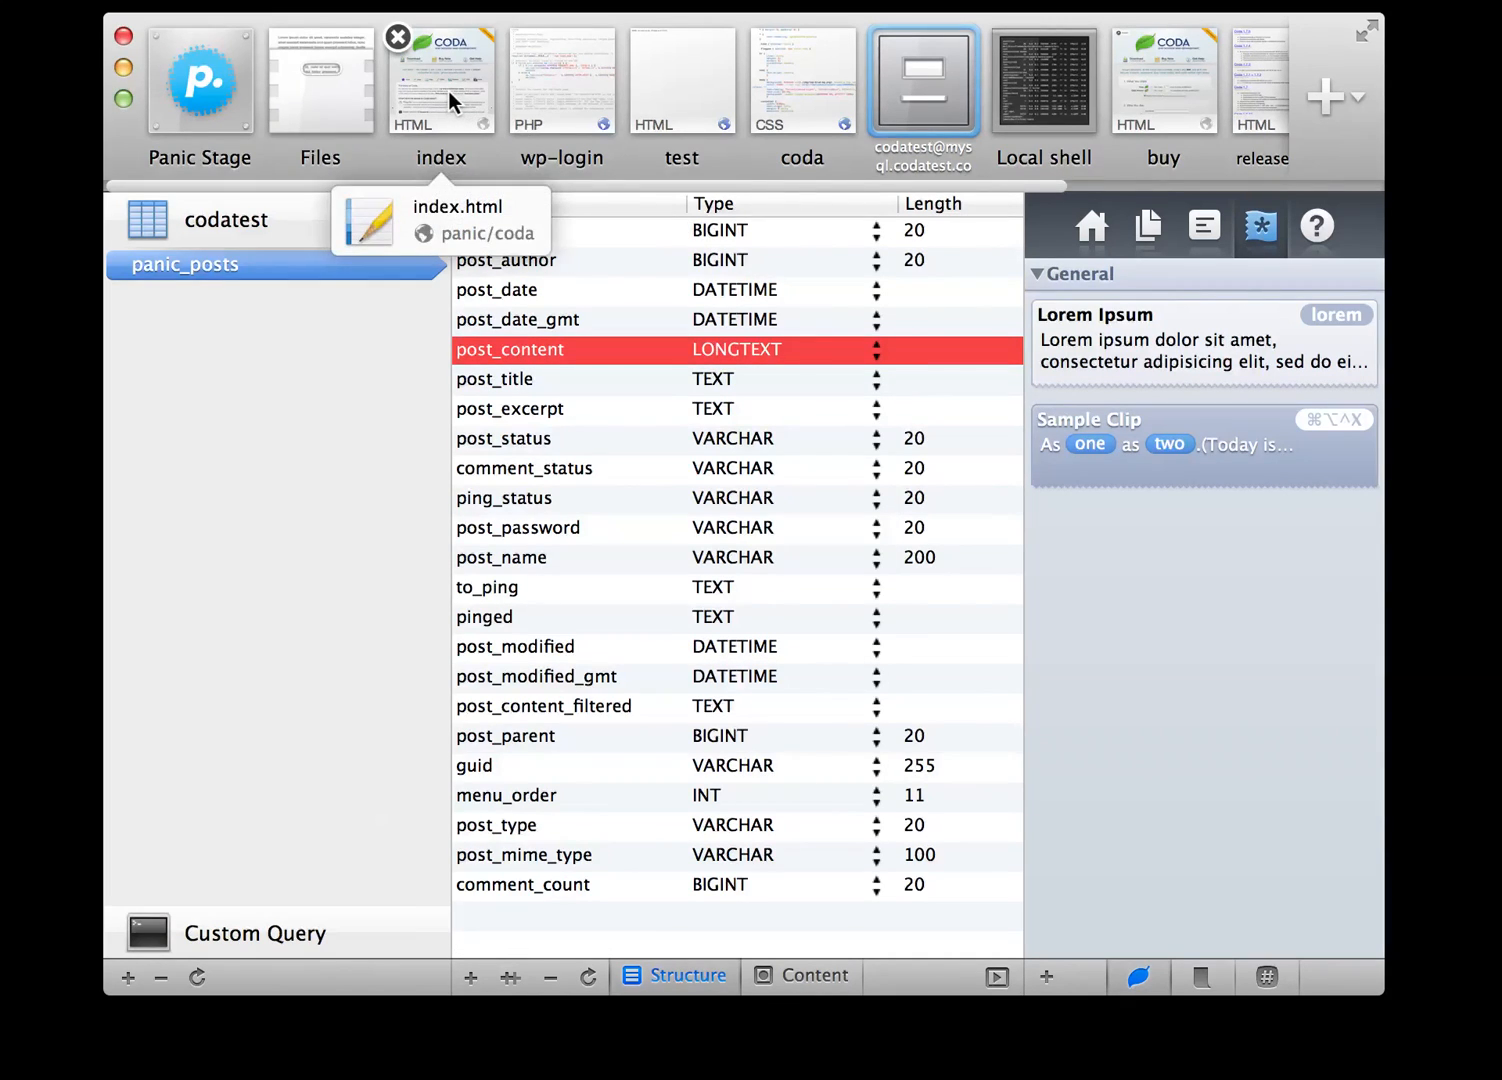
# - Show index.html as a rendered preview of the Coda homepage
pyautogui.click(440, 80)
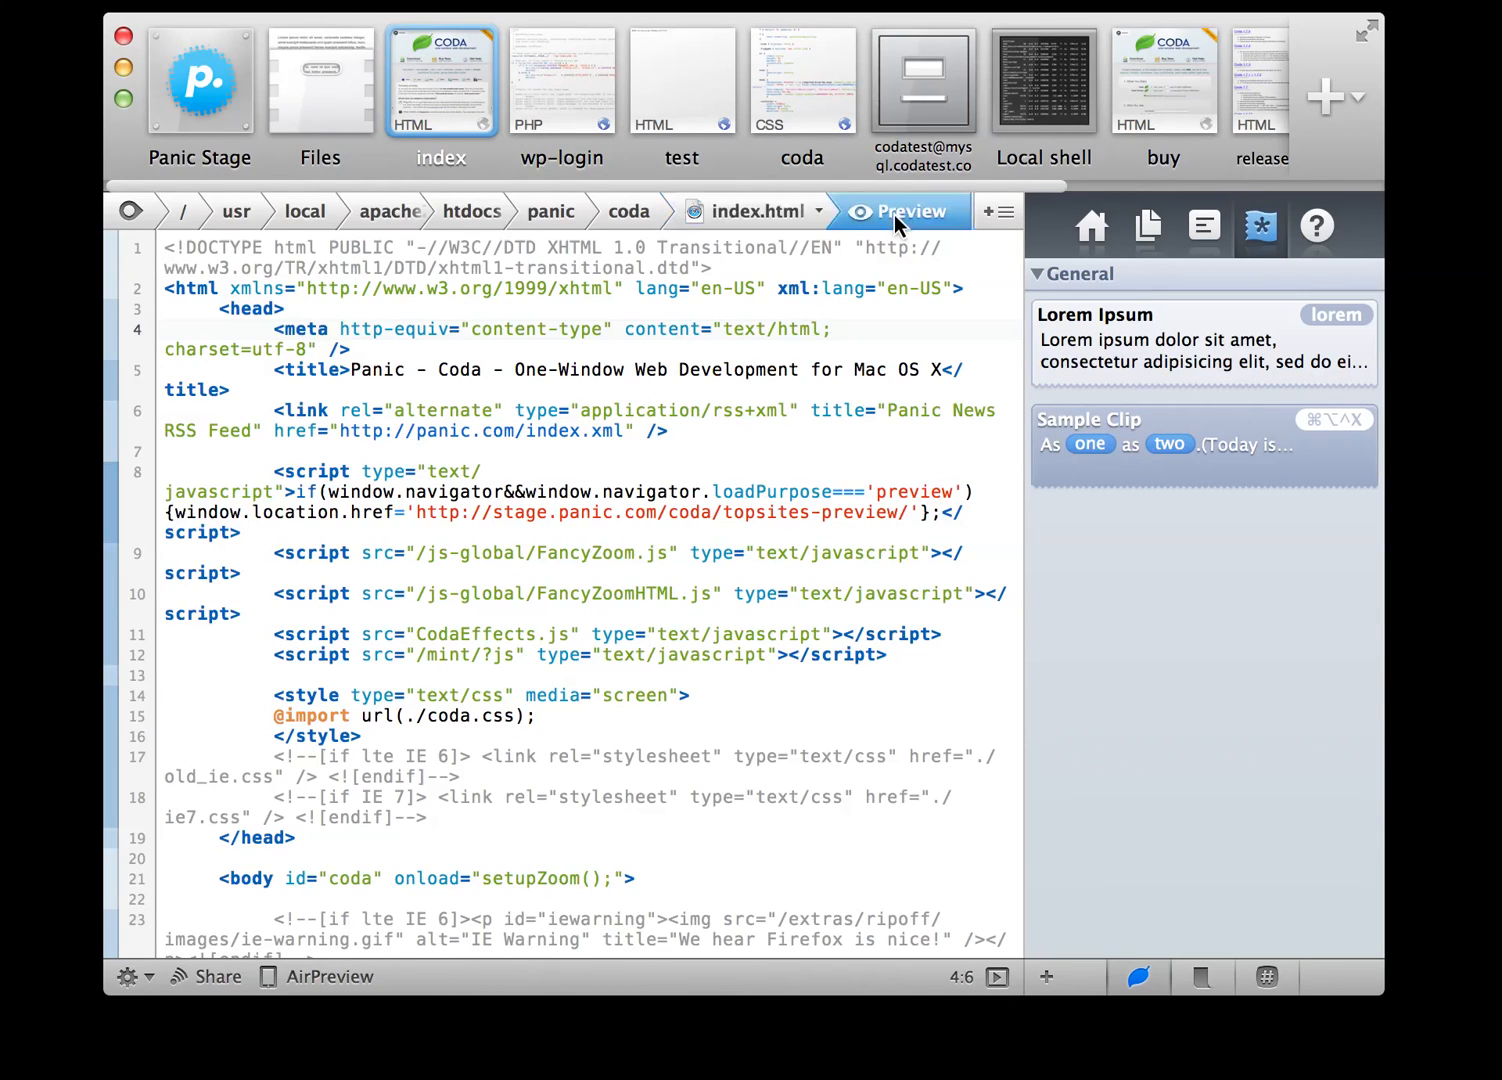
pyautogui.click(906, 212)
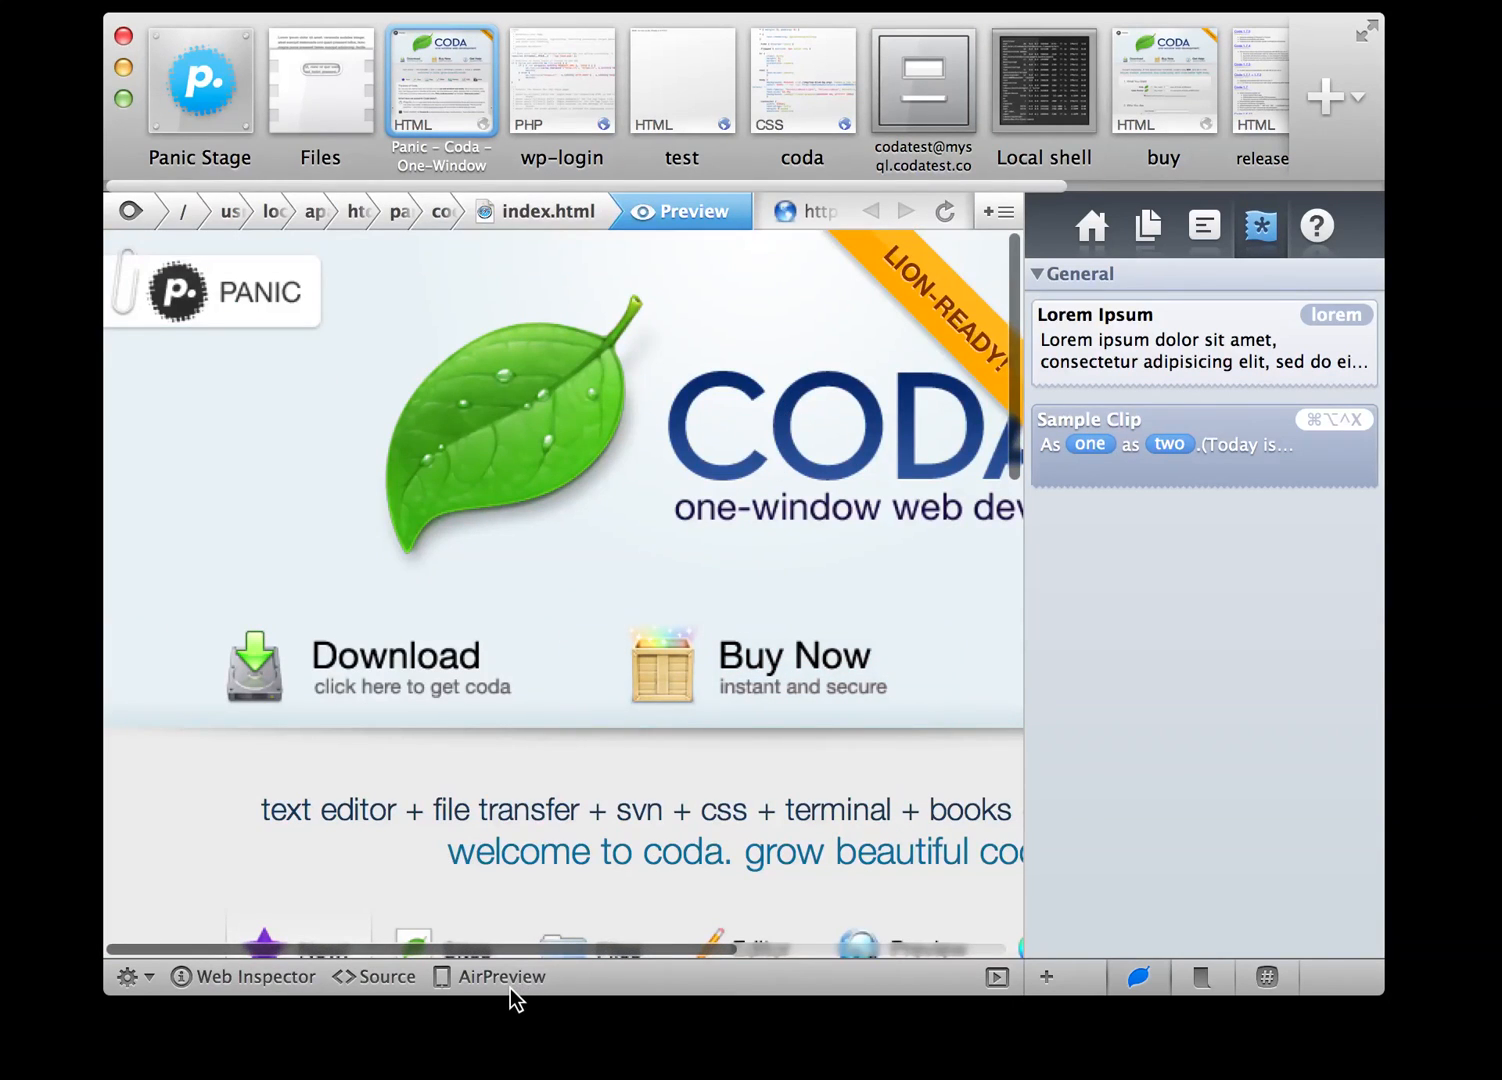